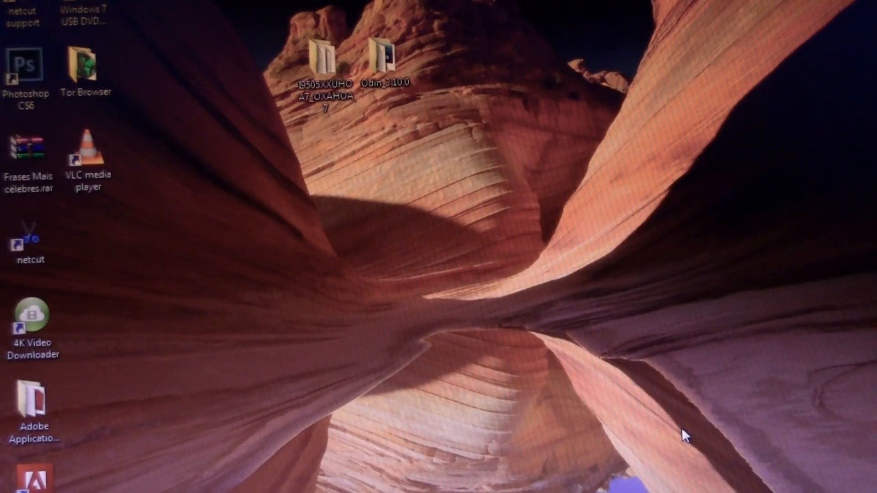
mouse_move(458, 178)
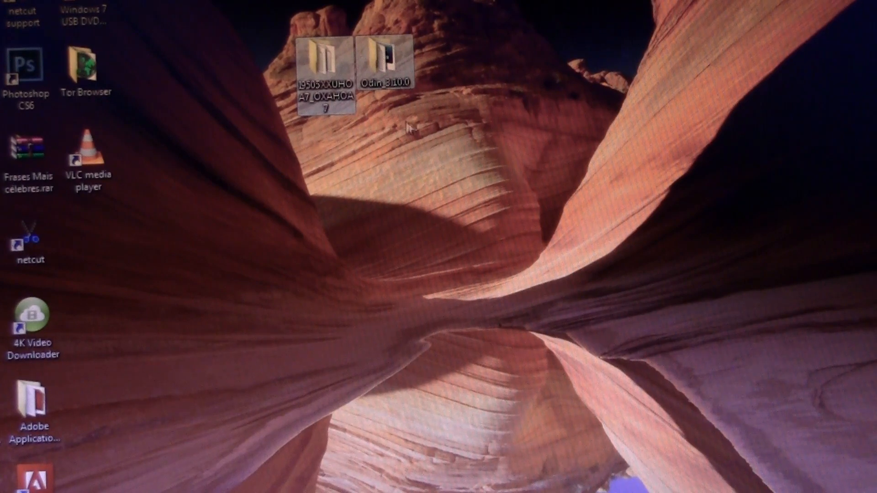
mouse_move(417, 140)
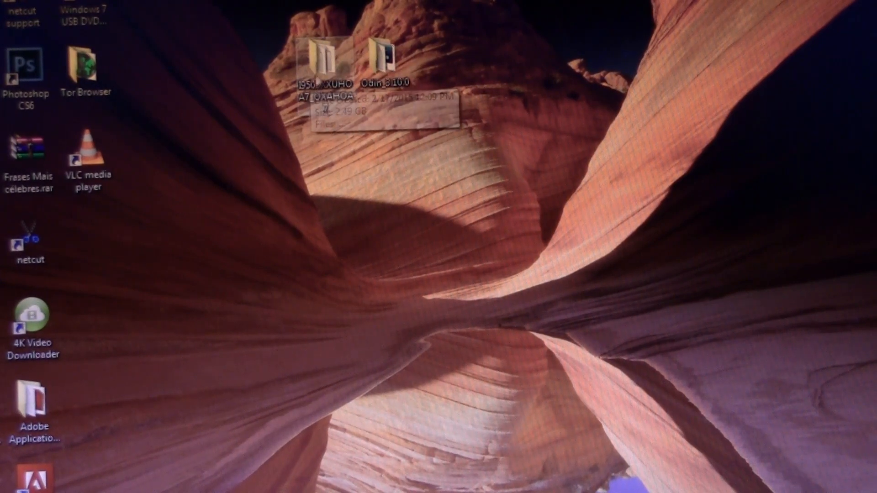
mouse_move(420, 143)
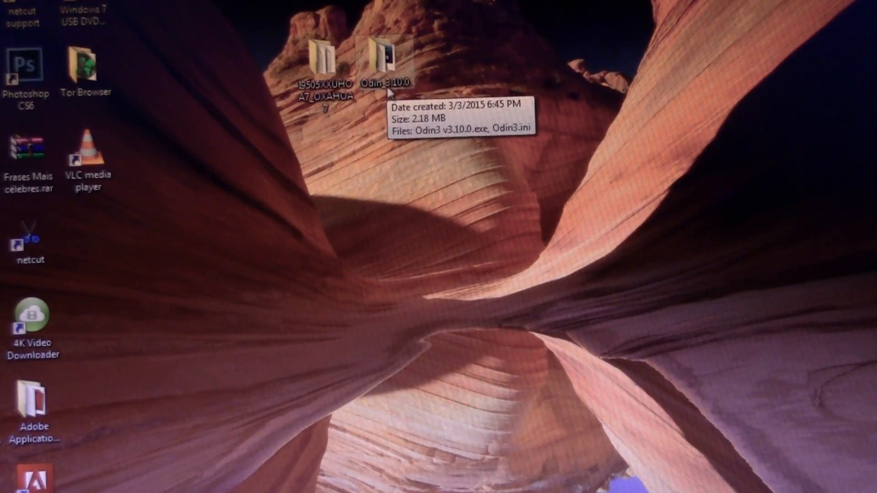
Run Odin3 v3.10.0.exe from the Odin_3.10.0 folder as administrator, confirming the UAC prompt.
double_click(385, 61)
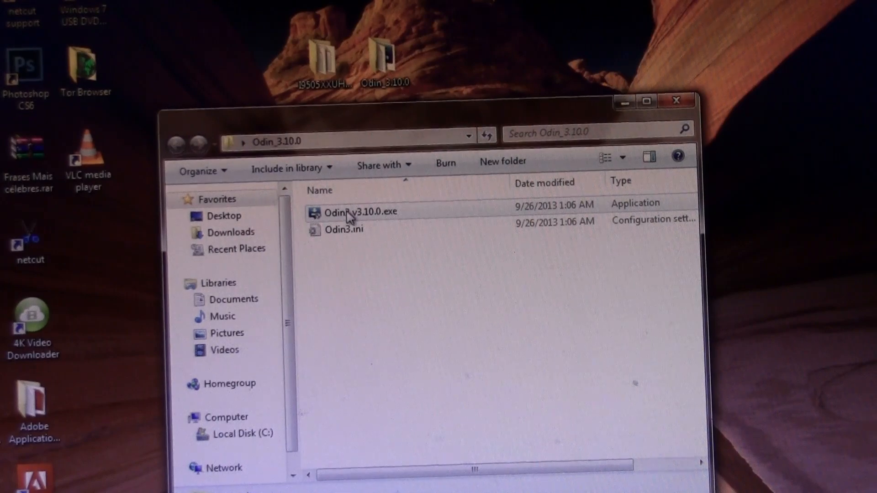
left_click(363, 212)
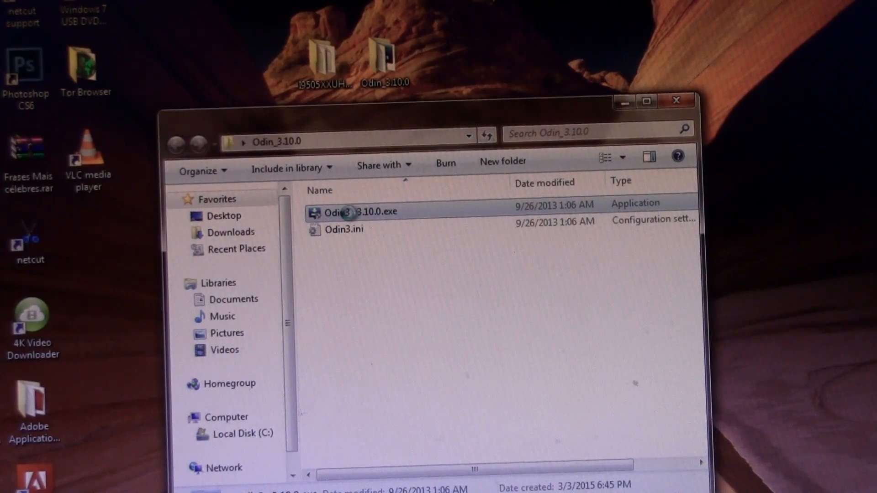
right_click(335, 211)
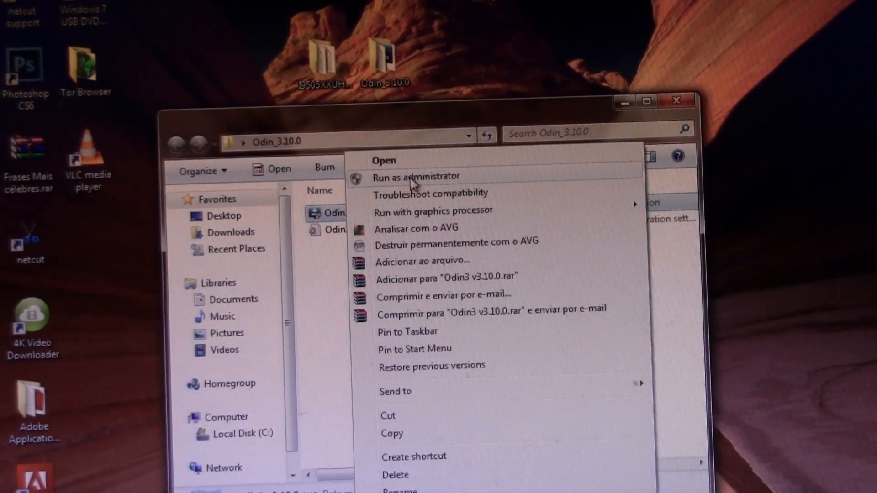
left_click(415, 176)
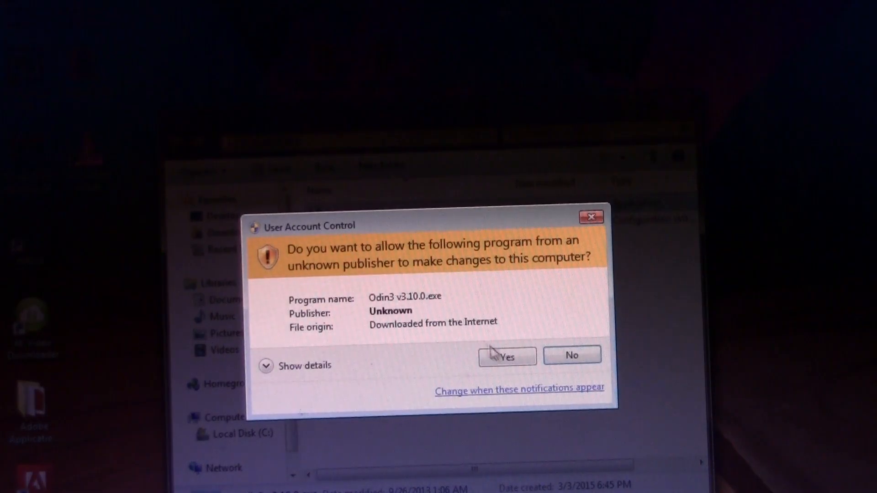
left_click(506, 356)
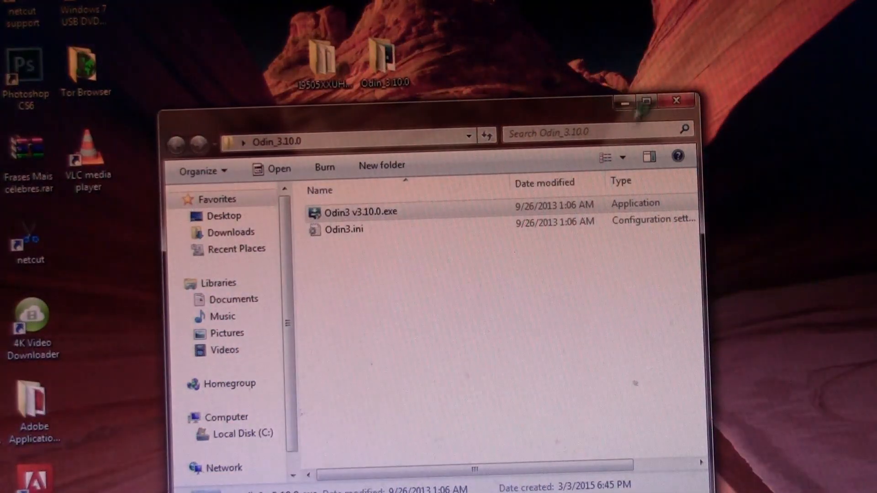
double_click(359, 212)
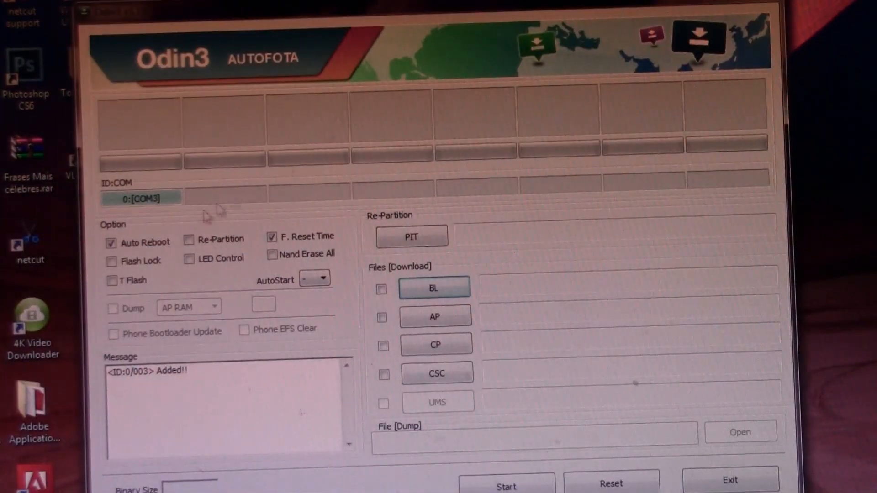
mouse_move(165, 210)
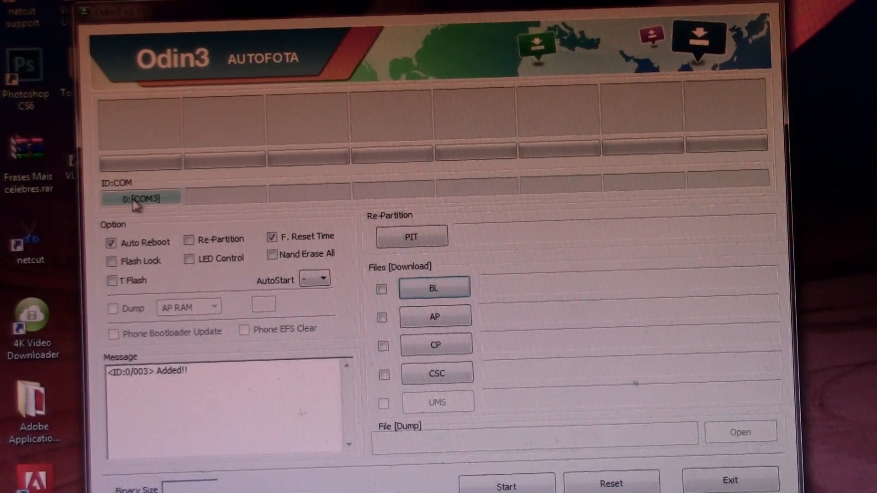
mouse_move(155, 213)
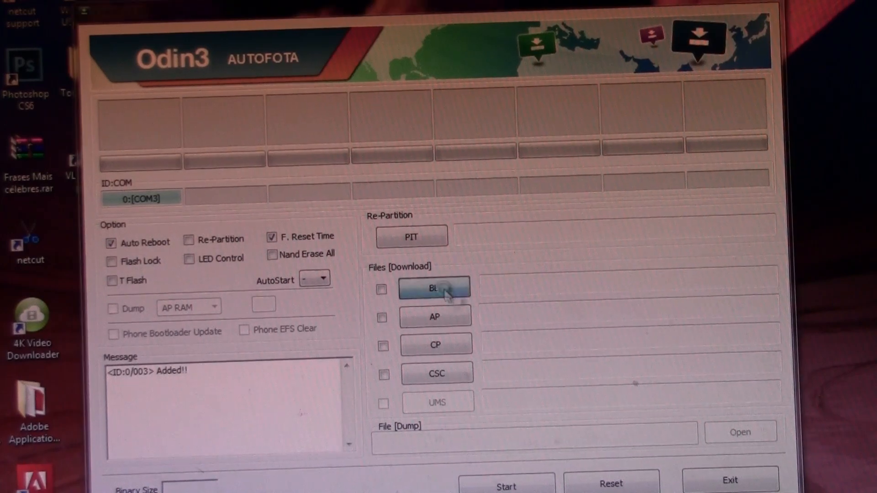
Load the BL_ bootloader file from the I9505XXUHOA7_OXAHOA7 folder on the Desktop into the BL slot.
left_click(435, 289)
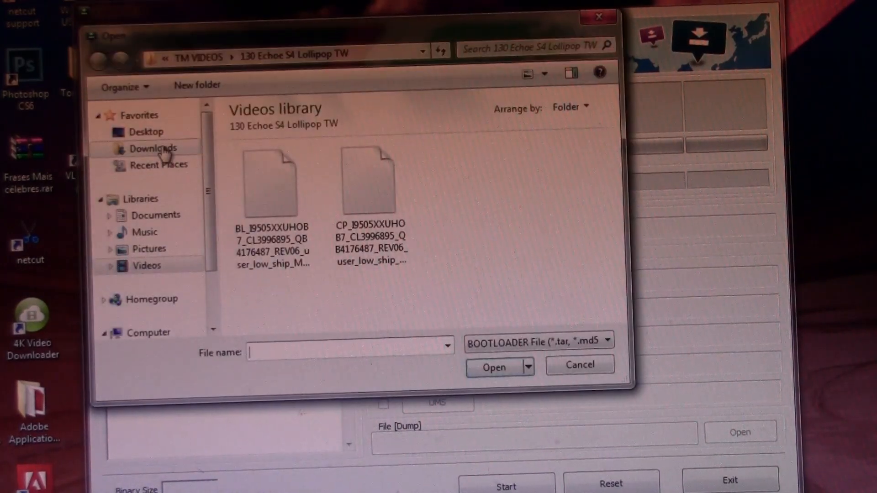
left_click(148, 132)
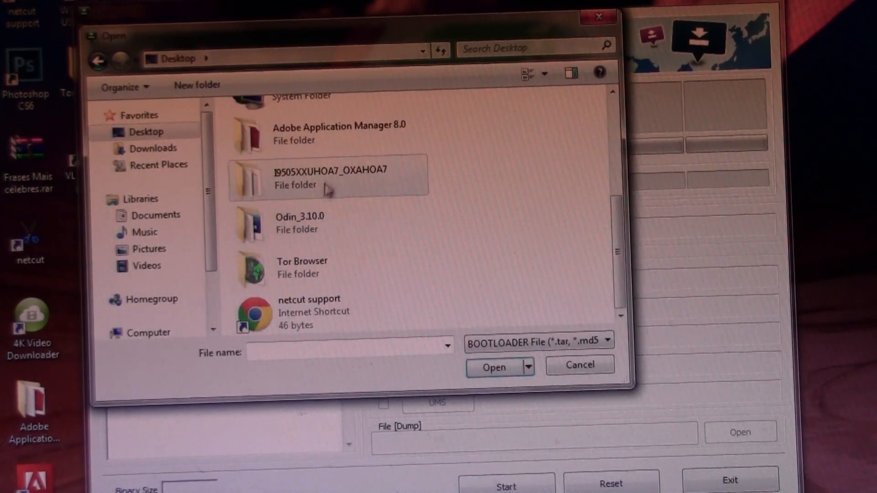
double_click(330, 179)
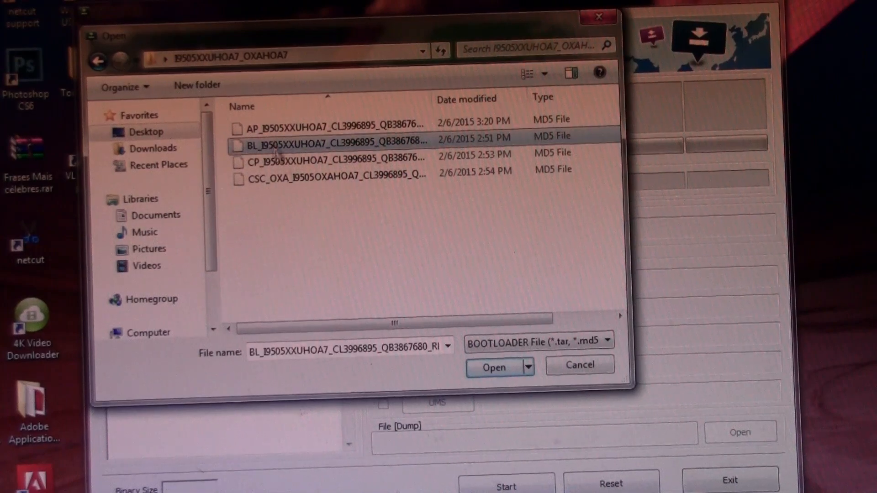
left_click(492, 368)
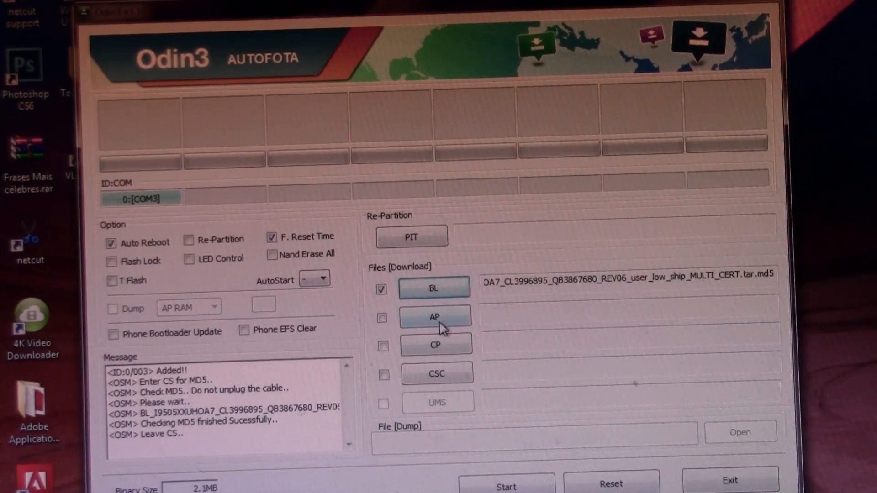
Load the AP_ firmware file from the same folder into the AP slot.
left_click(435, 317)
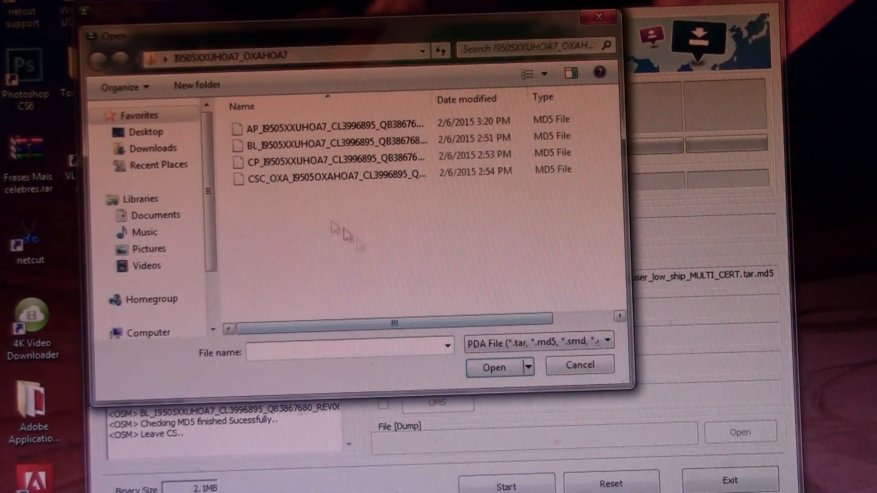
left_click(336, 128)
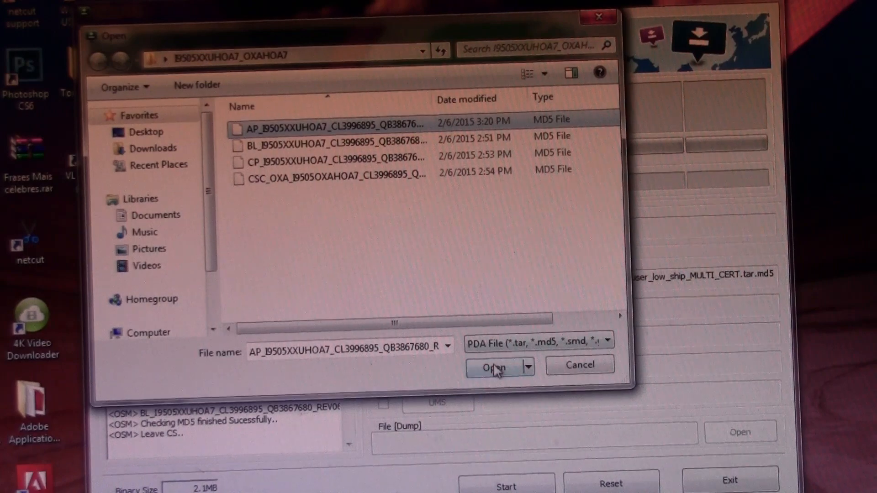
left_click(493, 367)
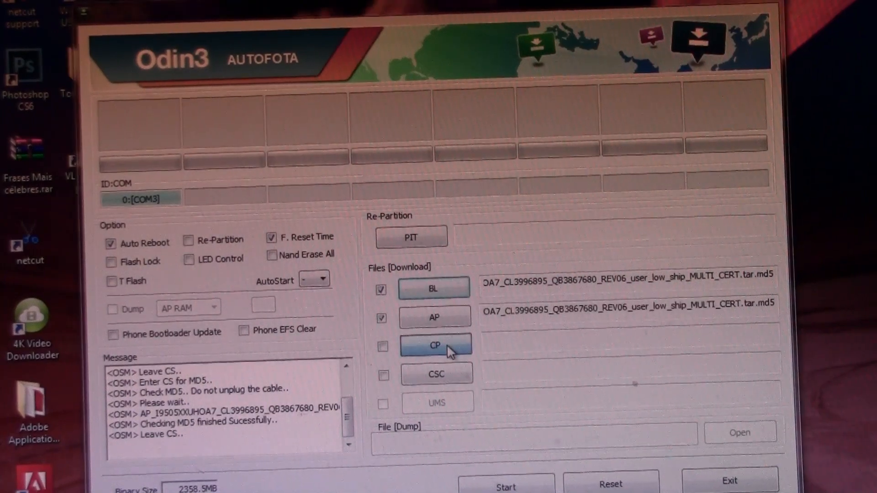
Load the CP modem file and the CSC_OXA file into the CP and CSC slots.
left_click(436, 344)
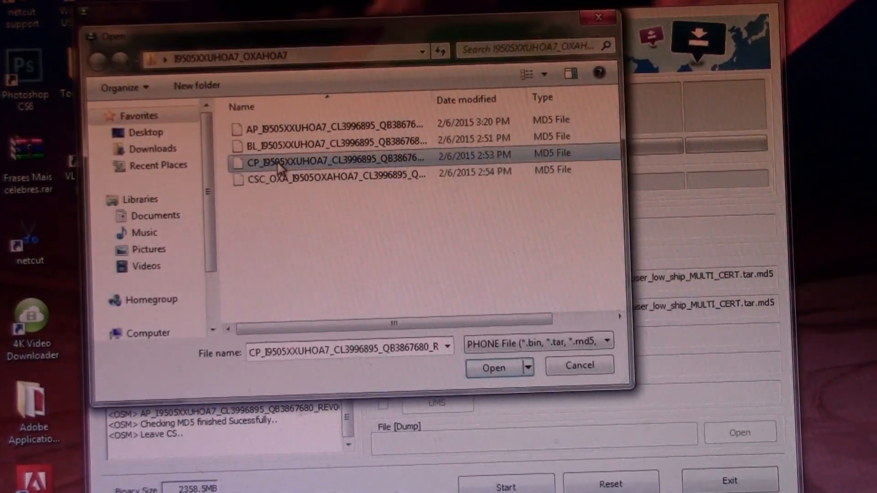
left_click(492, 367)
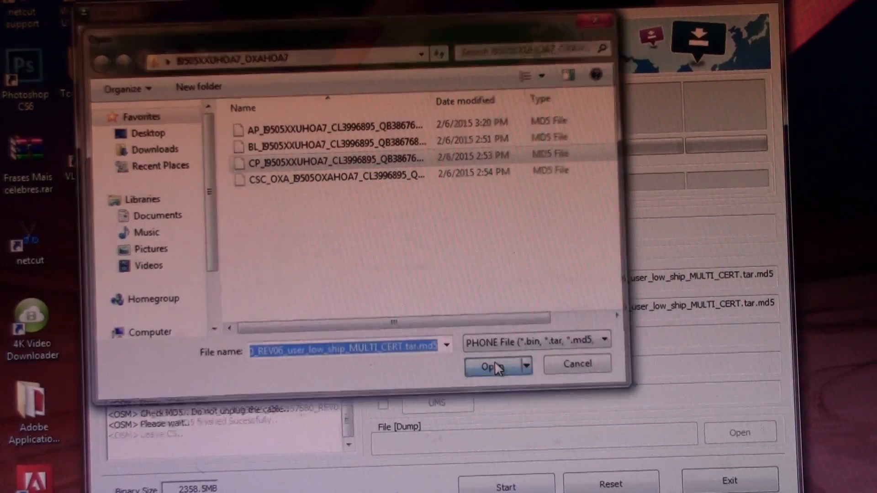
left_click(492, 366)
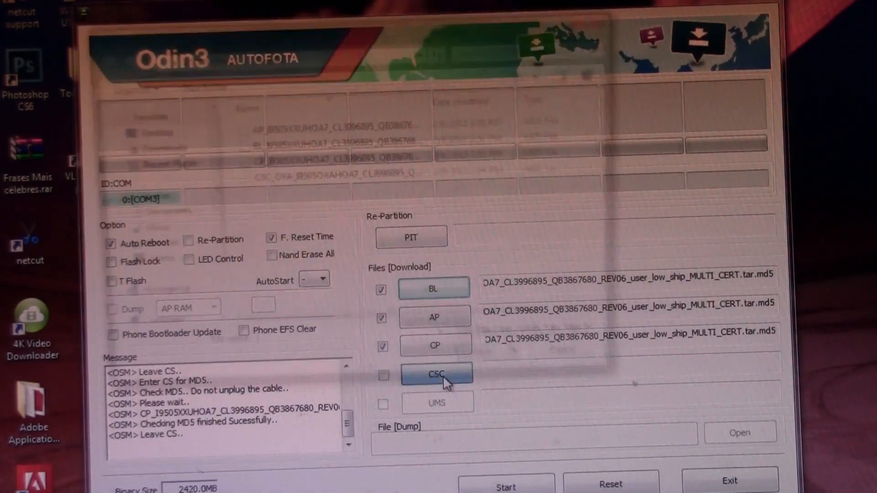
left_click(437, 374)
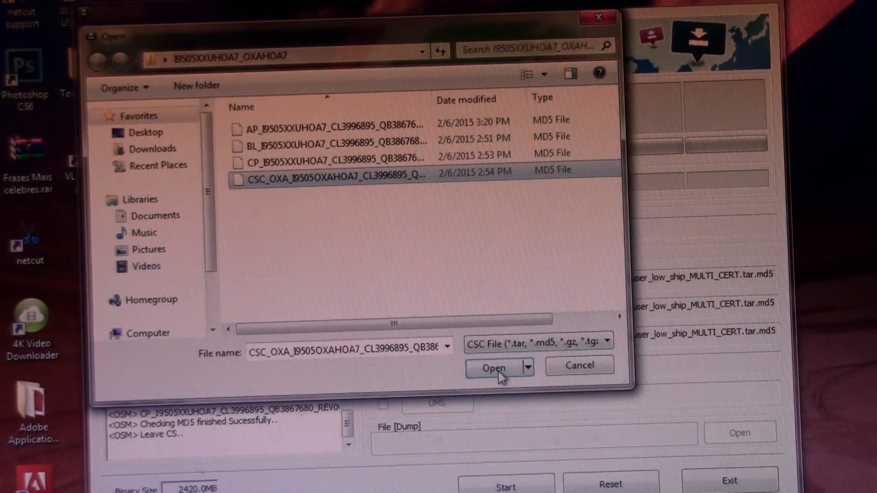
left_click(492, 368)
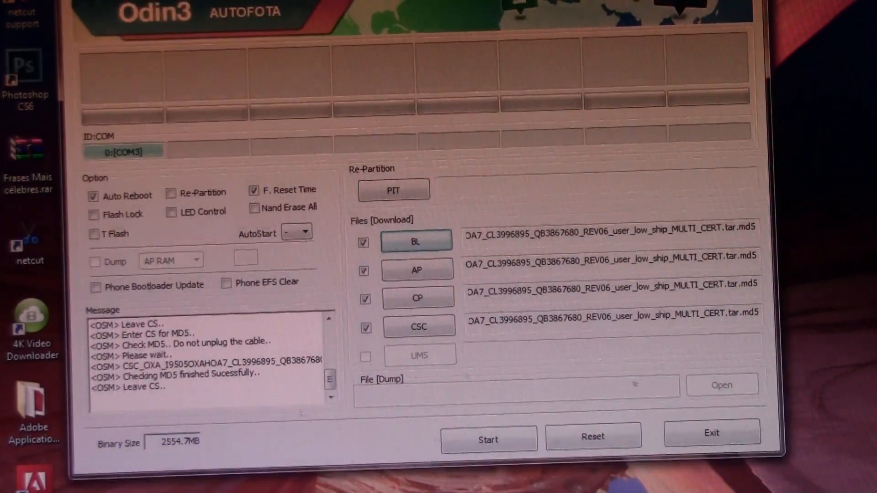
Start flashing the loaded BL, AP, CP and CSC firmware to the Galaxy S4.
left_click(488, 439)
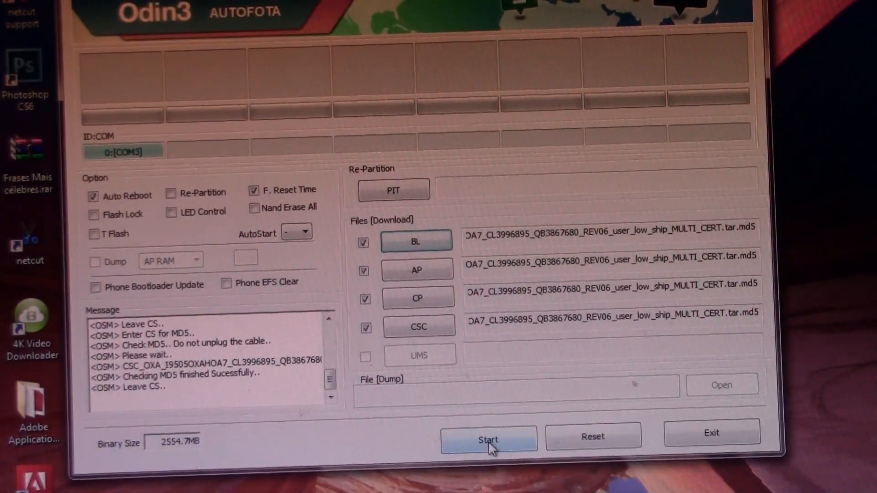
left_click(488, 439)
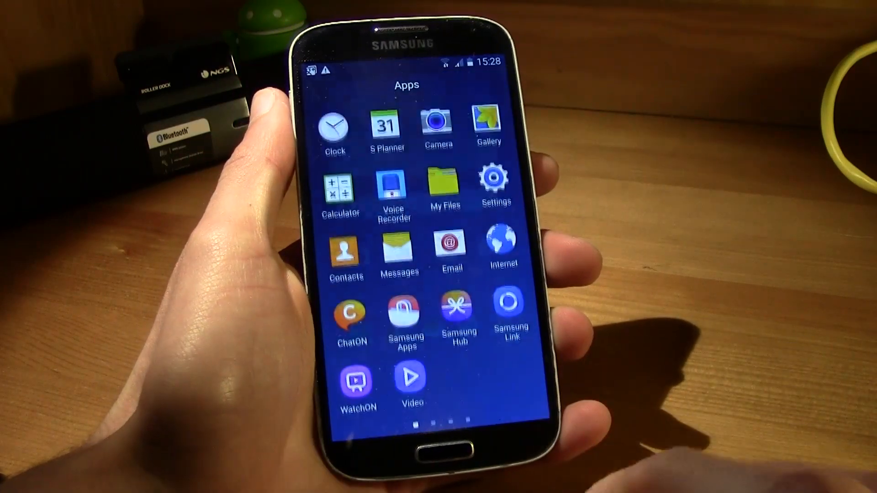
Swipe left through the app drawer pages on the freshly booted Galaxy S4.
scroll("left", 3)
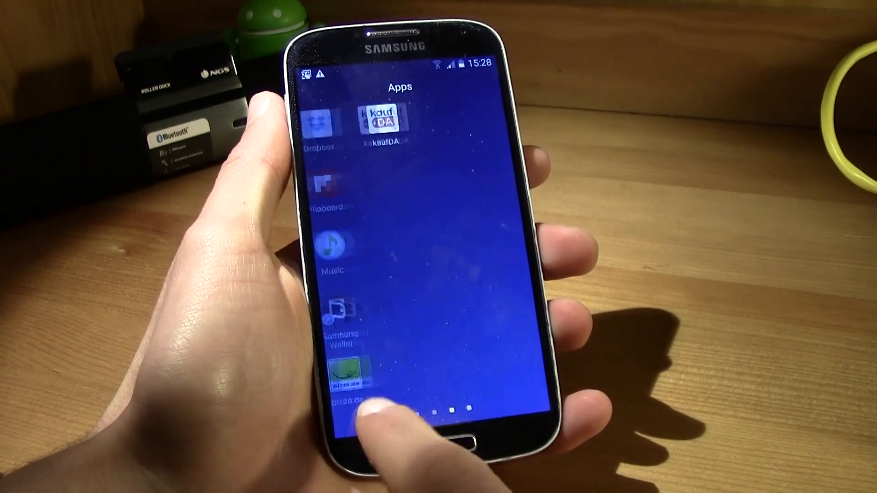
scroll("left", 3)
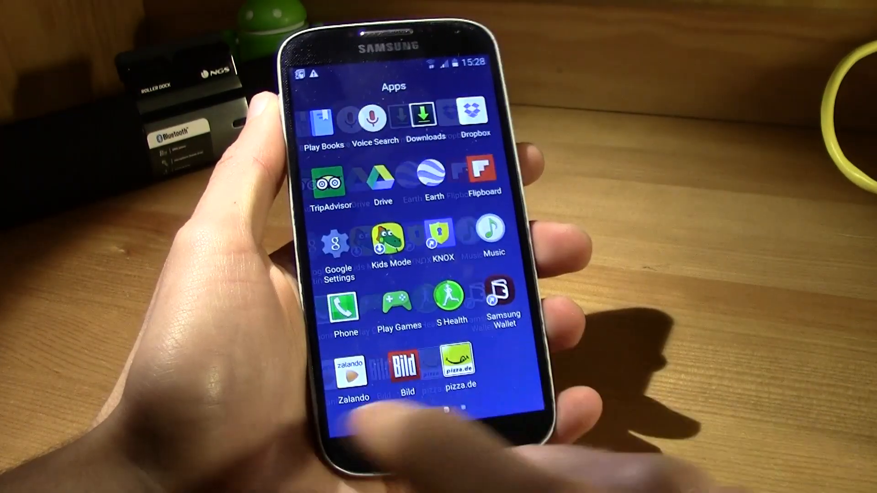
scroll("left", 3)
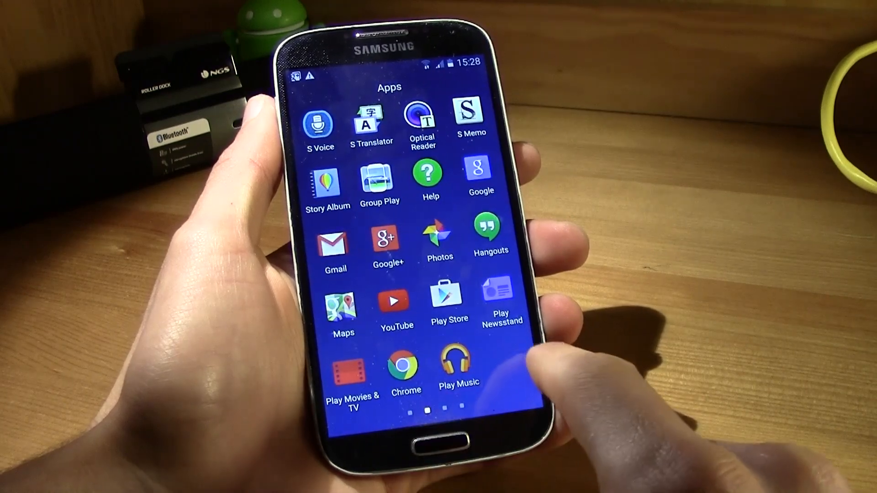
scroll("left", 3)
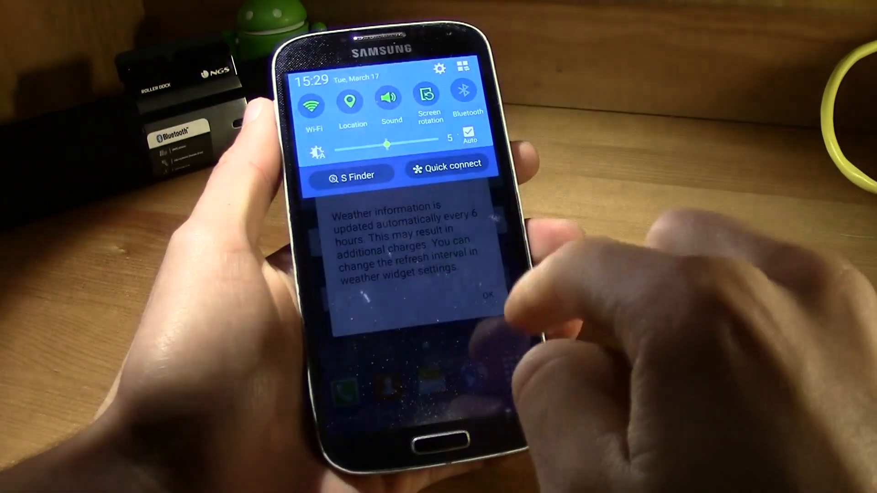
Go from the notification panel's gear icon into Settings on the Accounts tab.
left_click(486, 295)
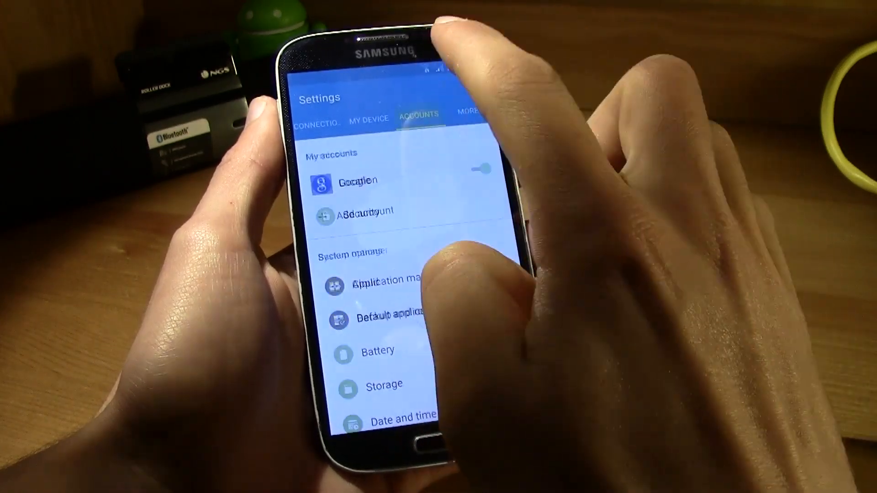
View About device under the More tab, confirming model GT-I9505 on Android 5.0.1.
left_click(465, 115)
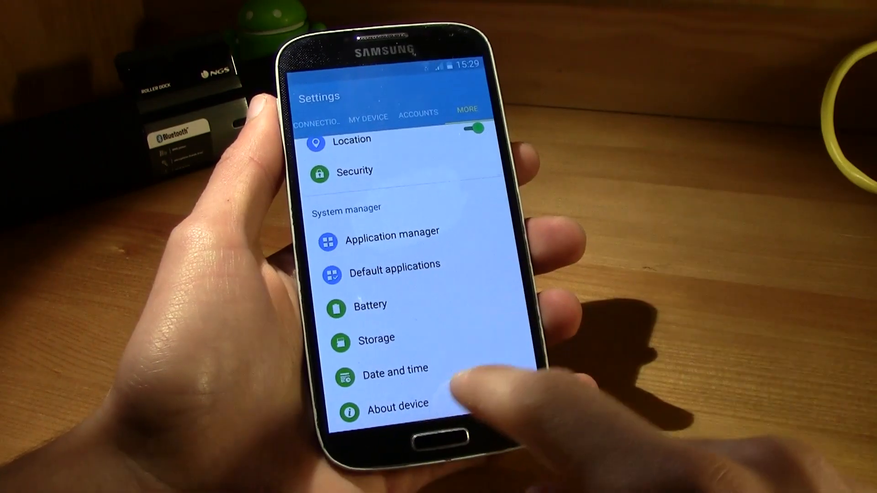
left_click(398, 403)
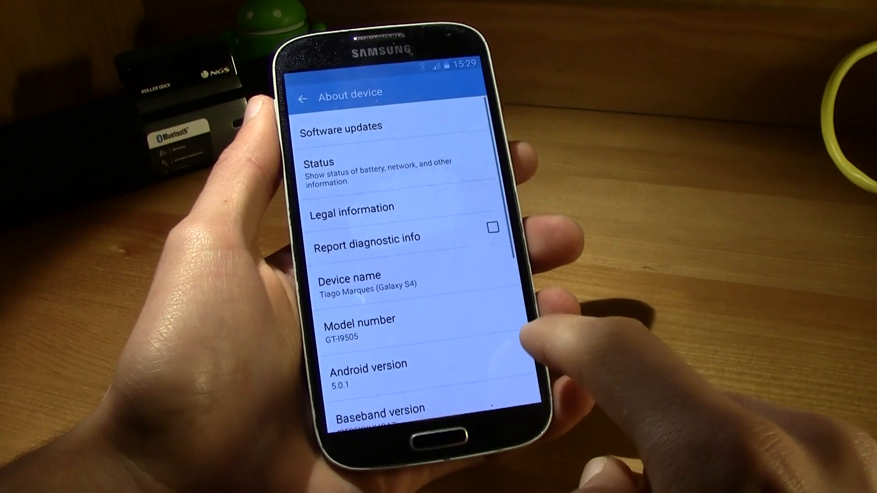
scroll("down", 3)
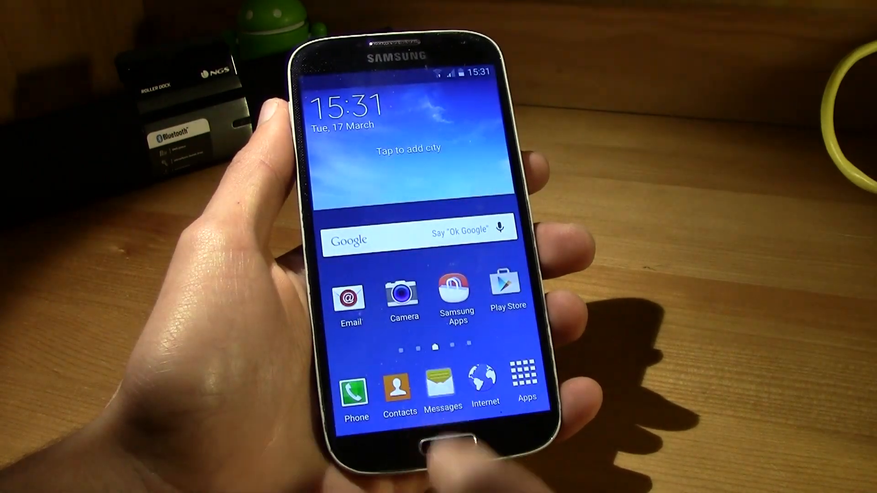
Launch the Internet browser to its Quick access page, then return to the home screen.
left_click(441, 382)
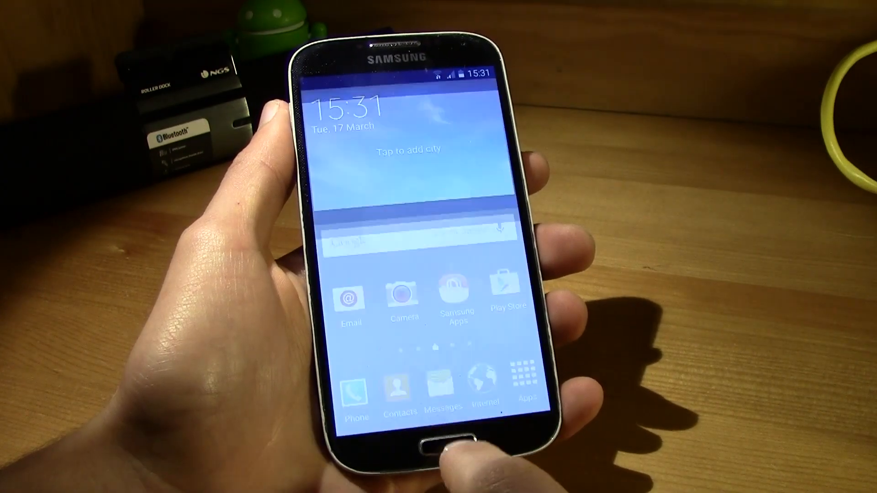
left_click(423, 444)
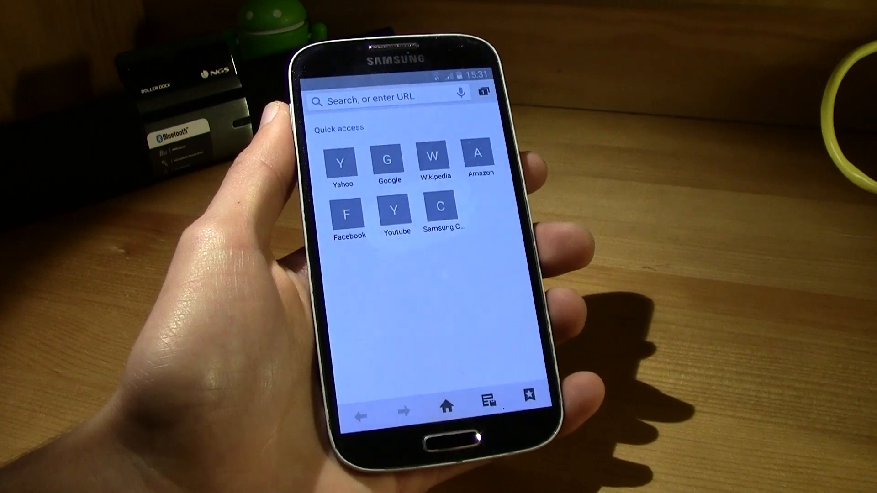
left_click(424, 440)
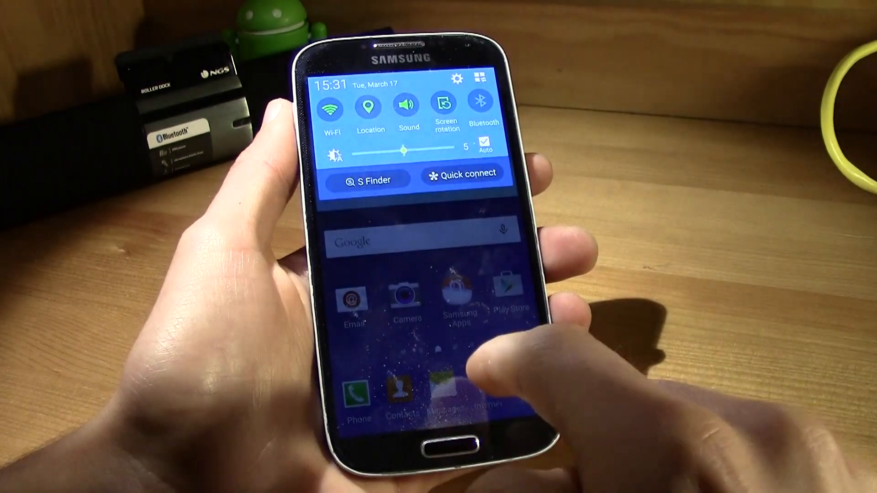
Set sound mode to Vibrate, dismiss quick settings, and go from the Briefing page to Apps.
left_click(408, 106)
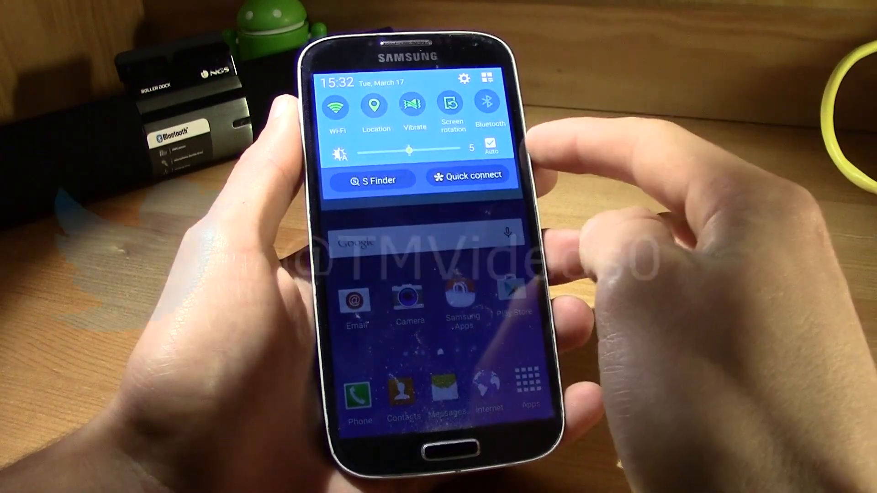
left_click(488, 77)
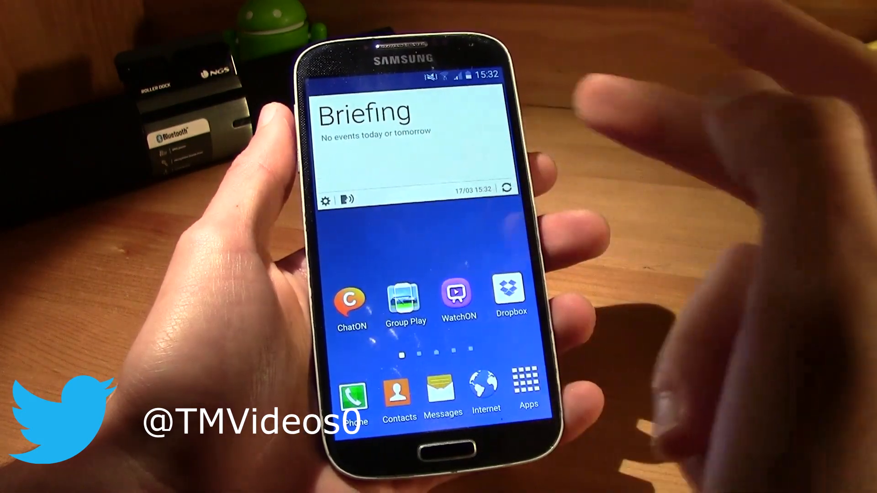
left_click(526, 386)
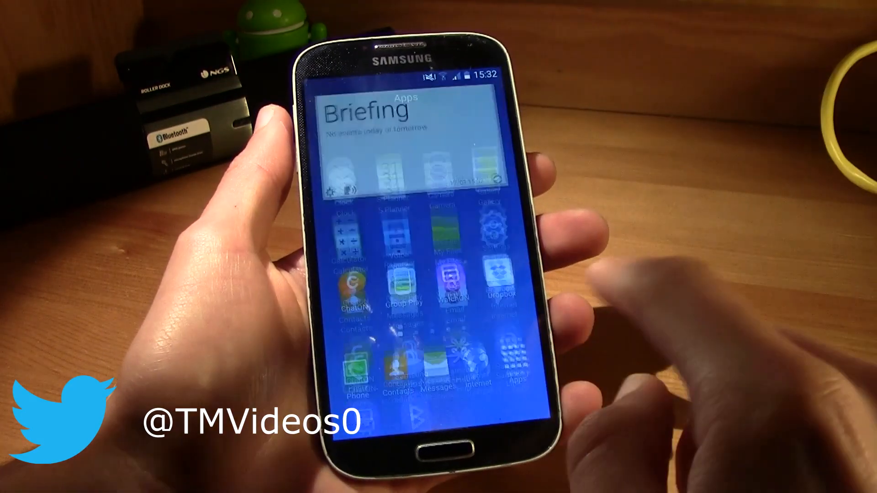